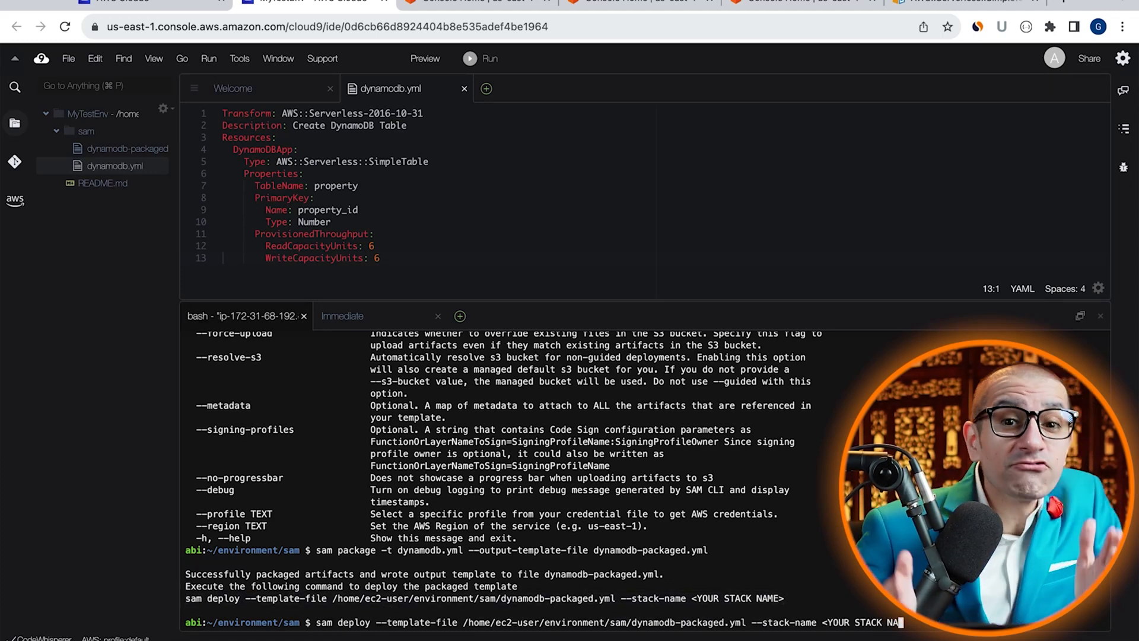
Step: Run sam deploy for the packaged template with a MyDynamoDB stack name and return to Console Home
type("MyDynamoDB")
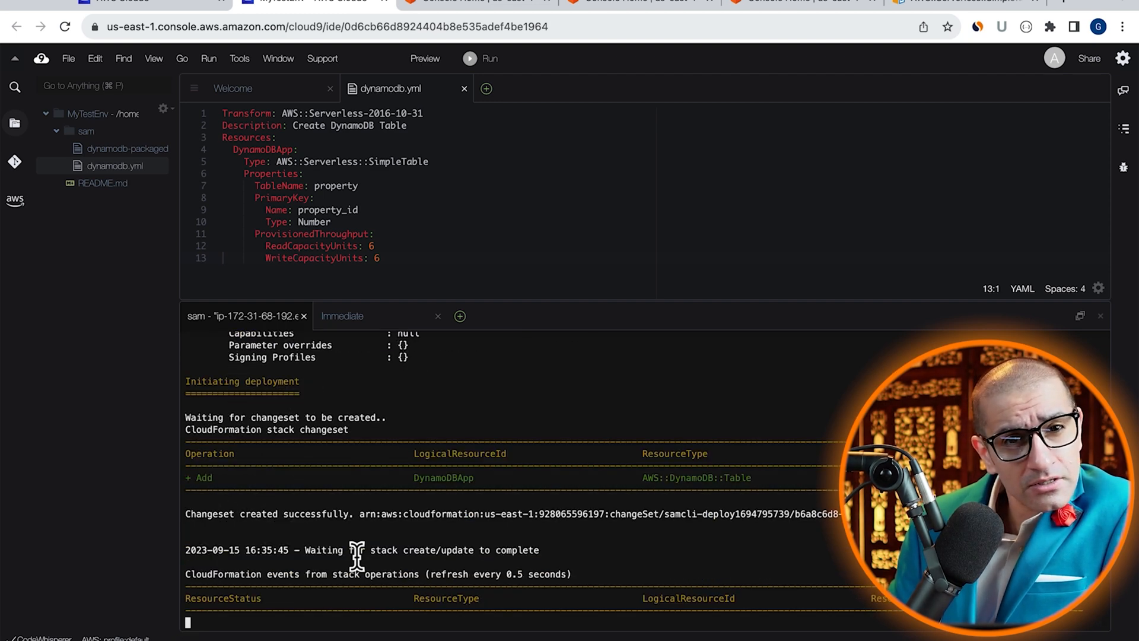
left_click(476, 1)
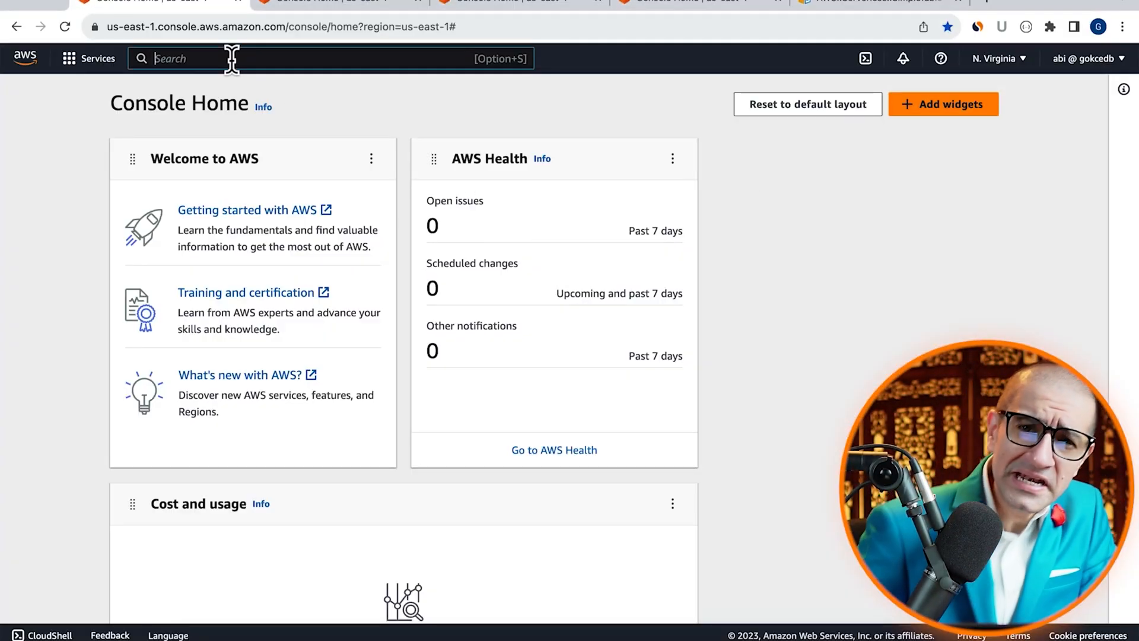
Step: Create a new Cloud9 environment named MyTestEnv with default EC2/SSM settings
type("cloud9")
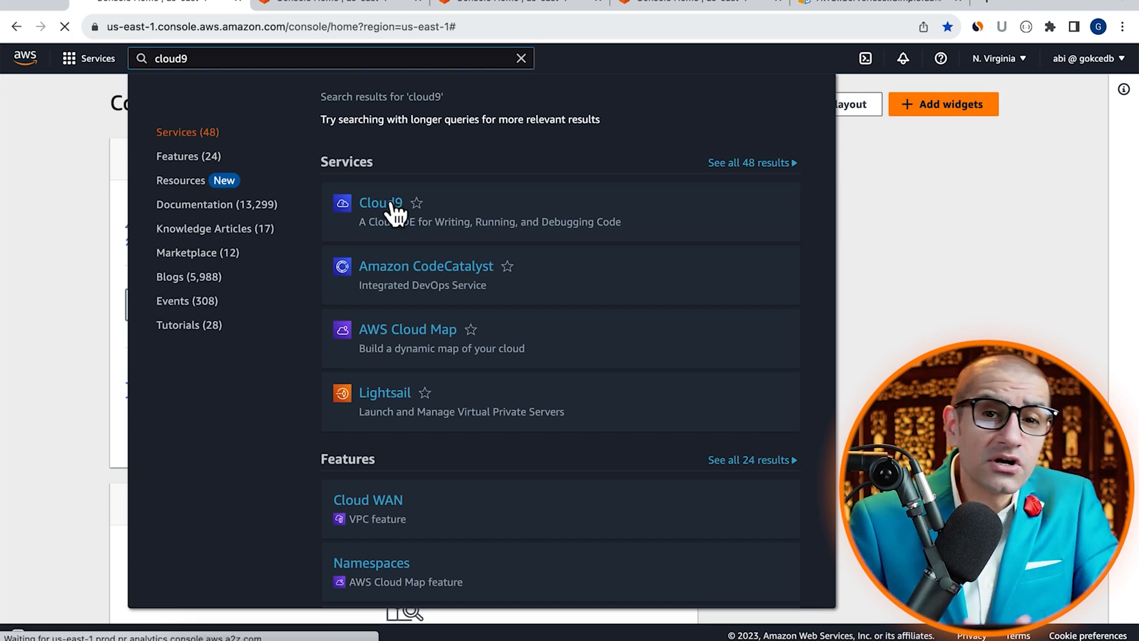
left_click(380, 203)
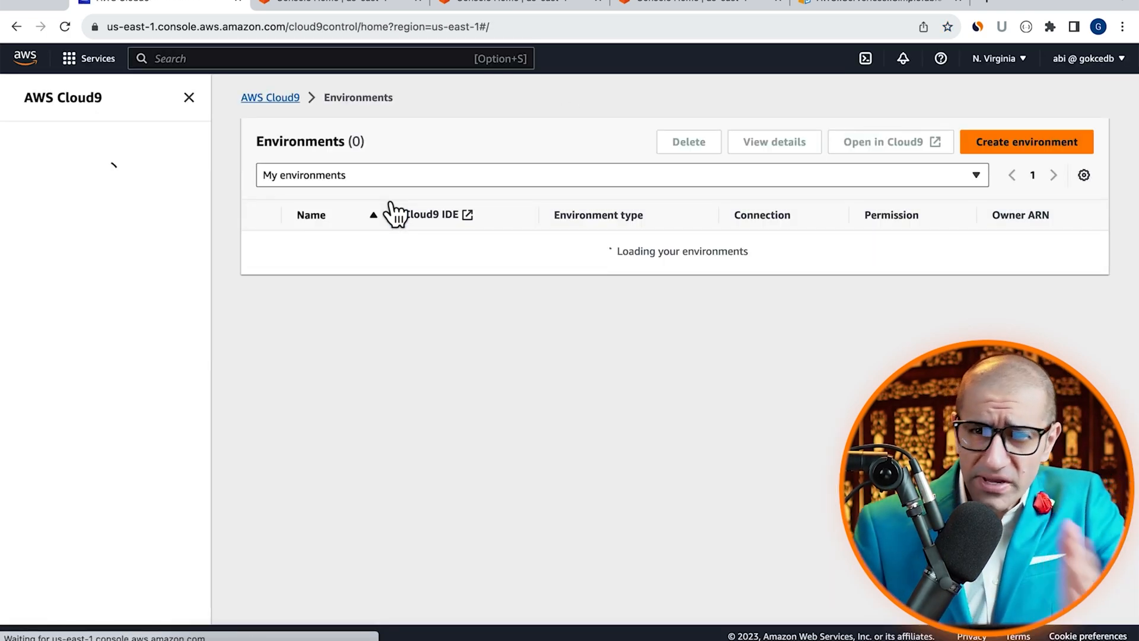
left_click(1026, 141)
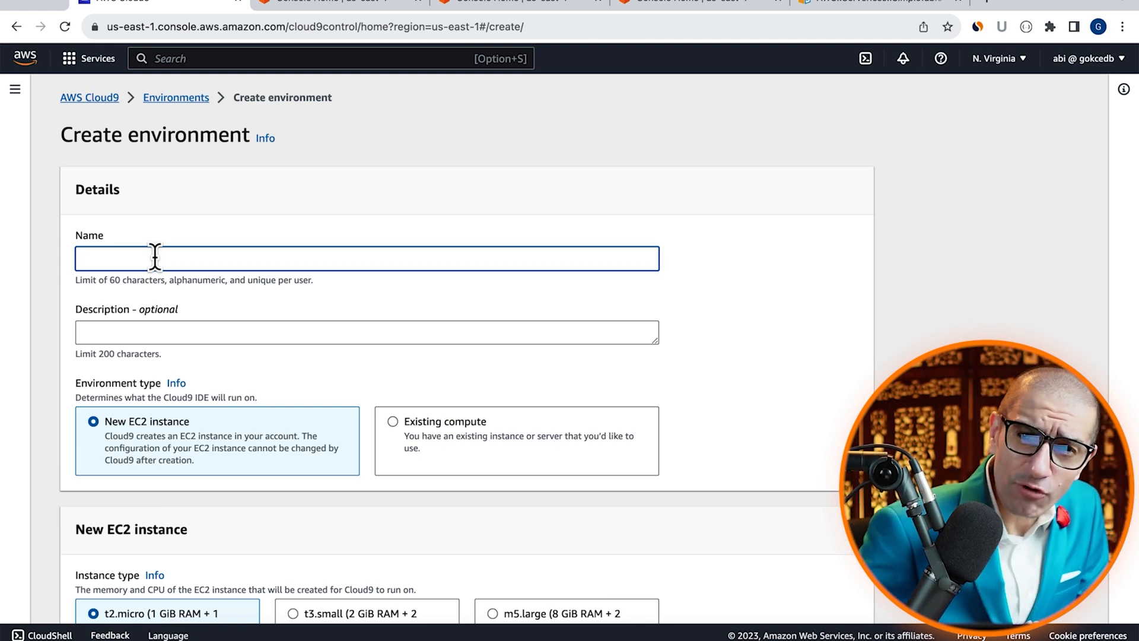
type("MyTestEnv")
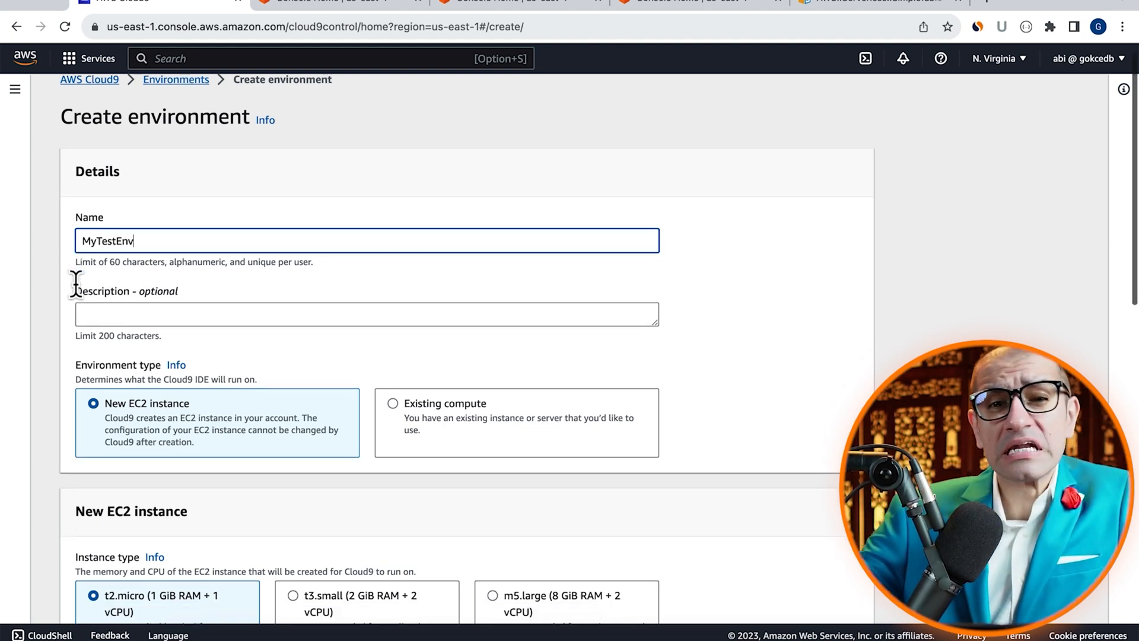
scroll("down", 3)
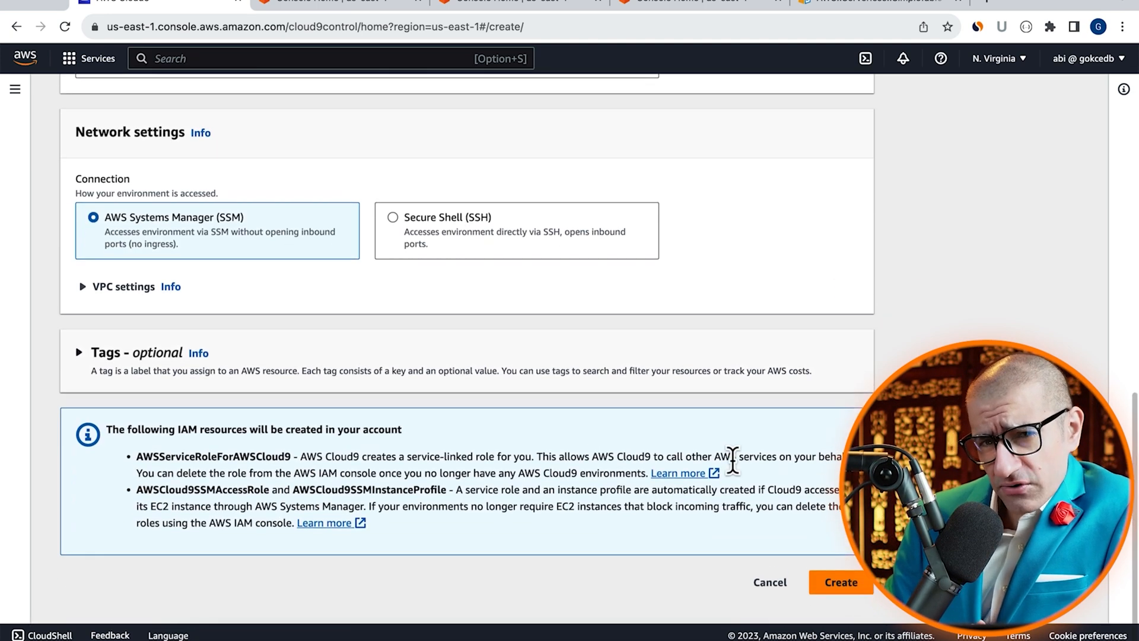
left_click(840, 582)
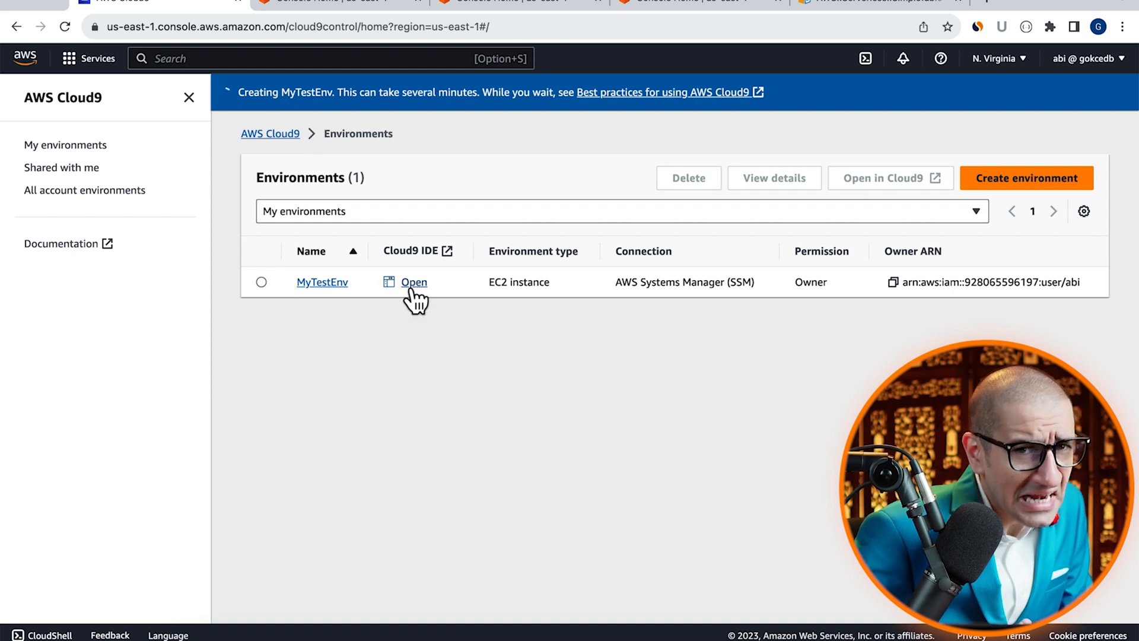
Step: Launch the MyTestEnv IDE and add a root folder named sam
left_click(413, 283)
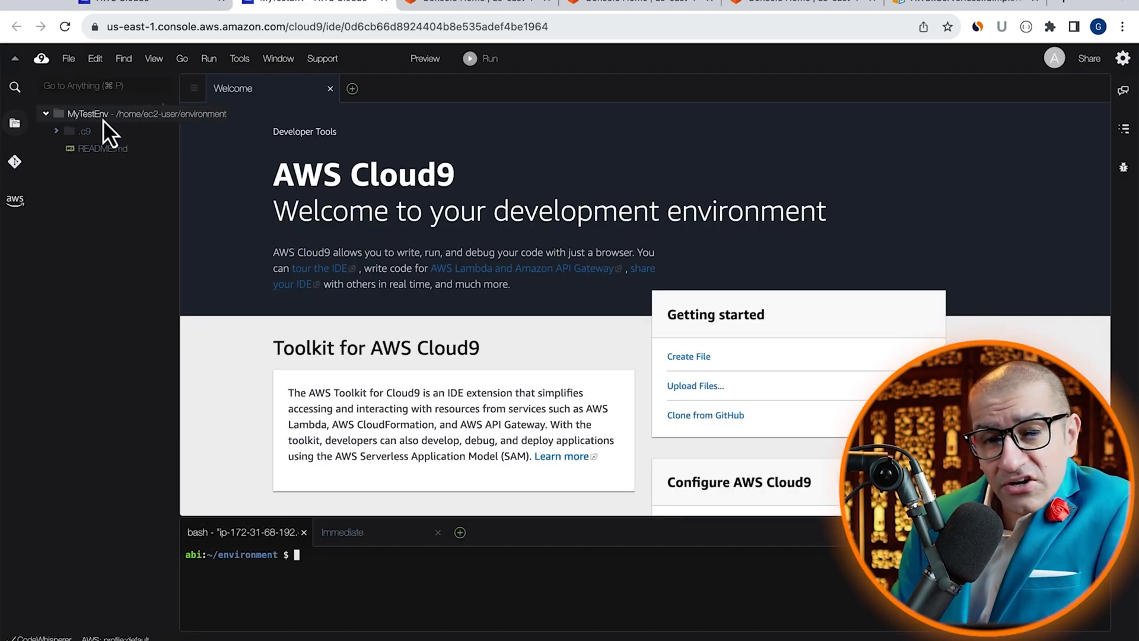
right_click(87, 114)
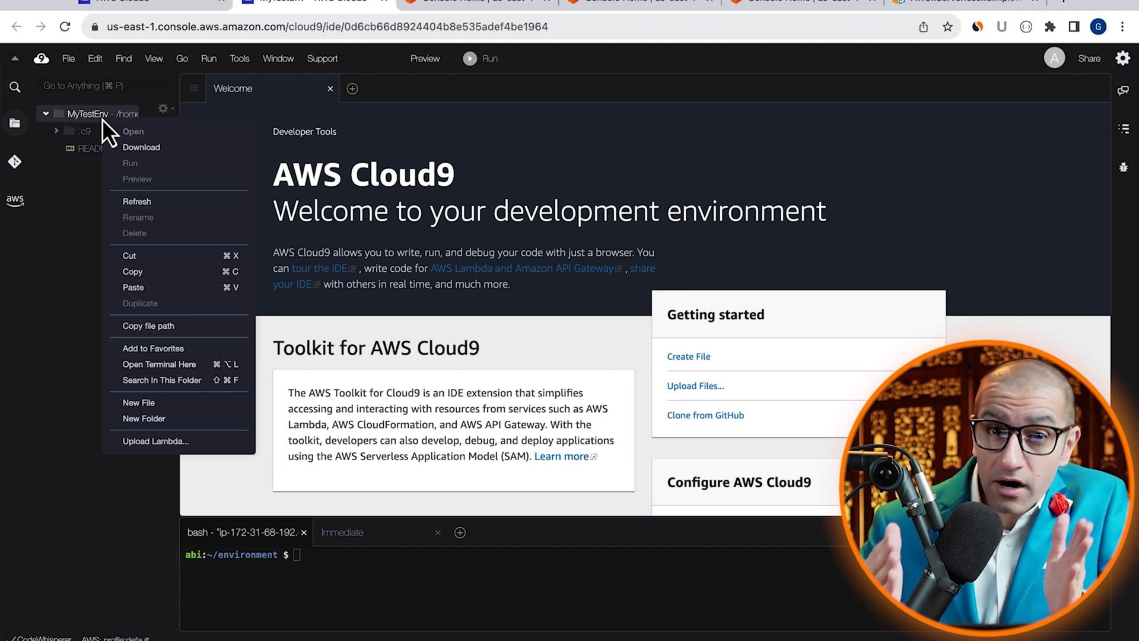
left_click(144, 417)
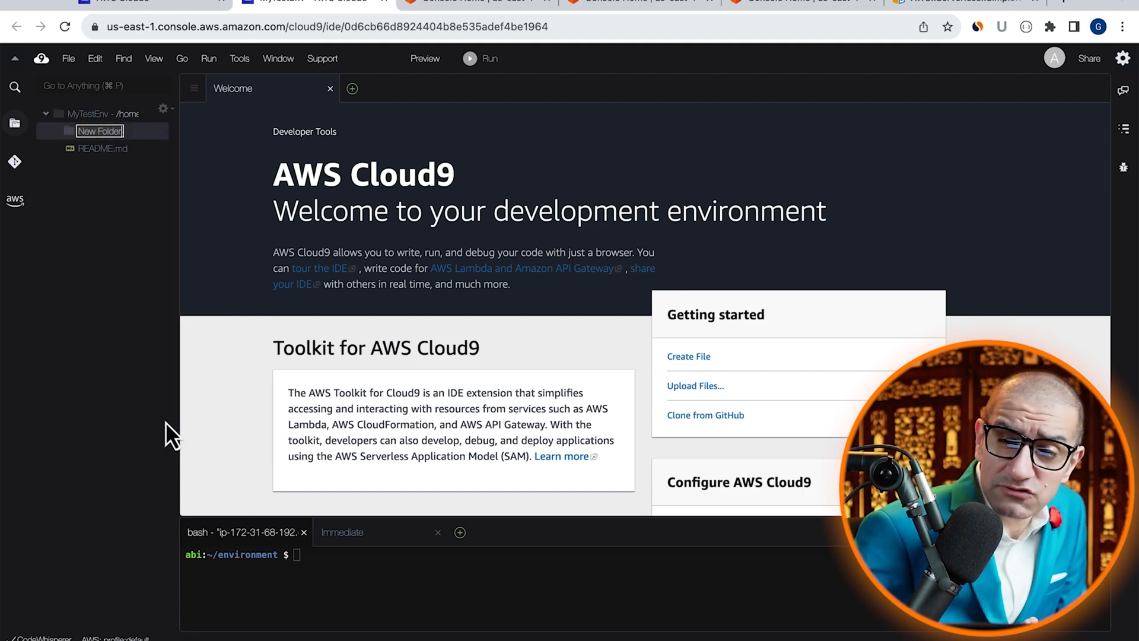
type("sam")
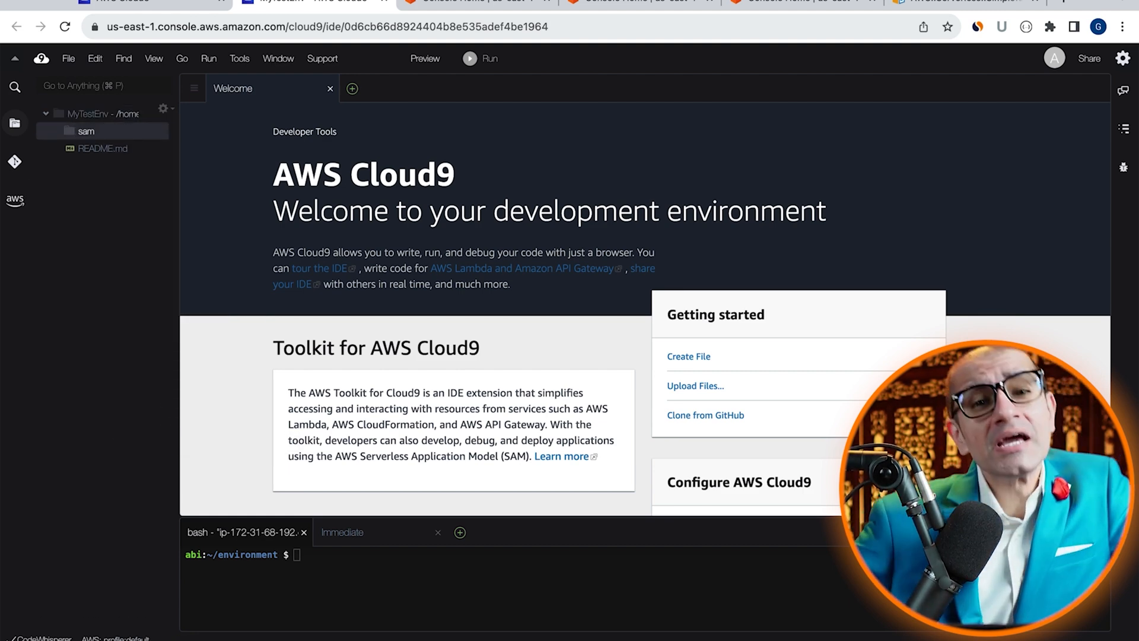
Step: Add a new file dynamodb.yml inside the sam folder and open it for editing
right_click(86, 131)
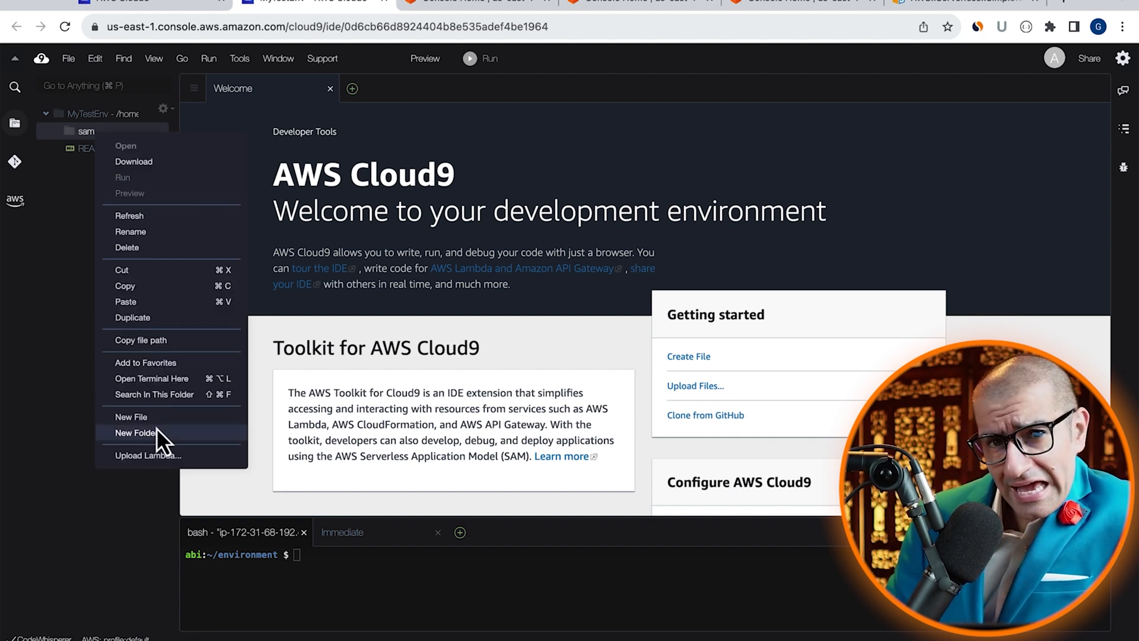
left_click(131, 416)
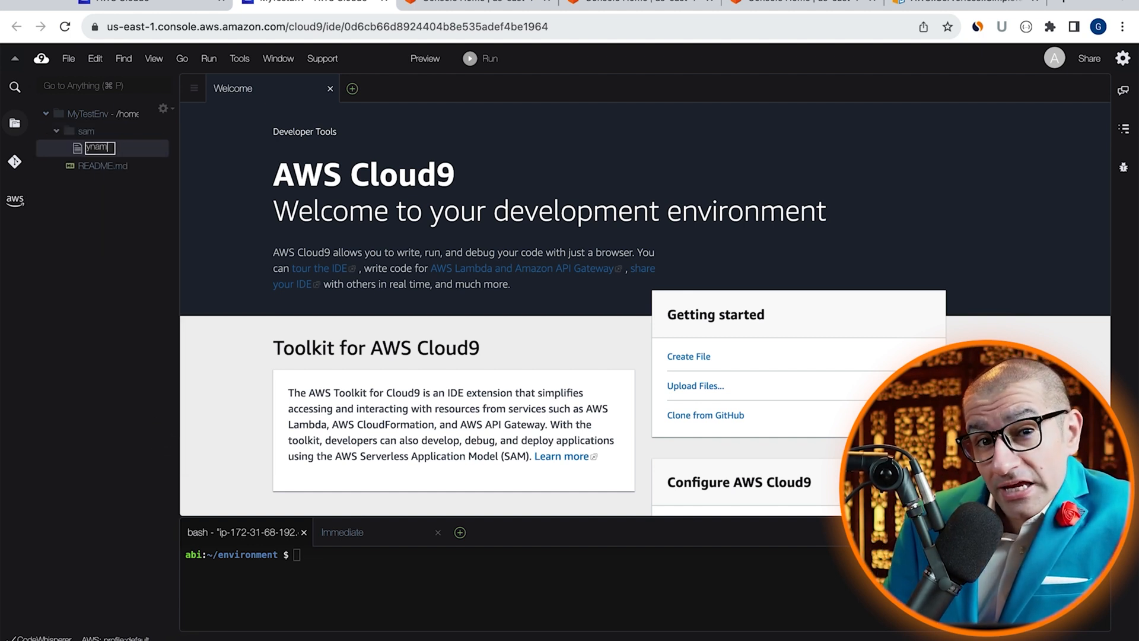
type("dynamodb.yml")
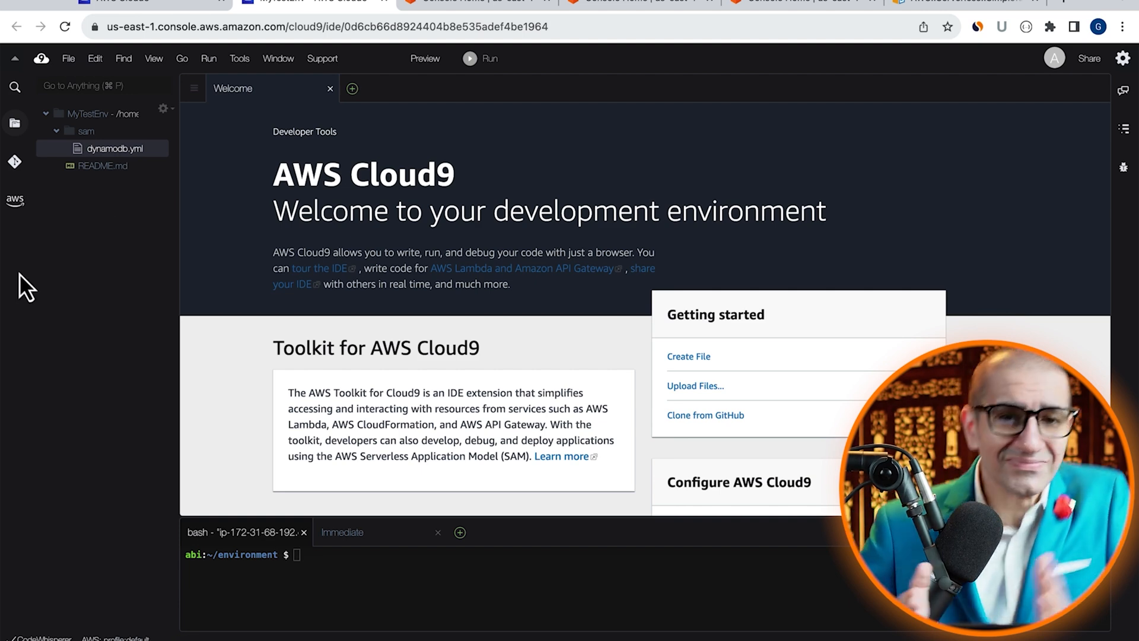
double_click(114, 148)
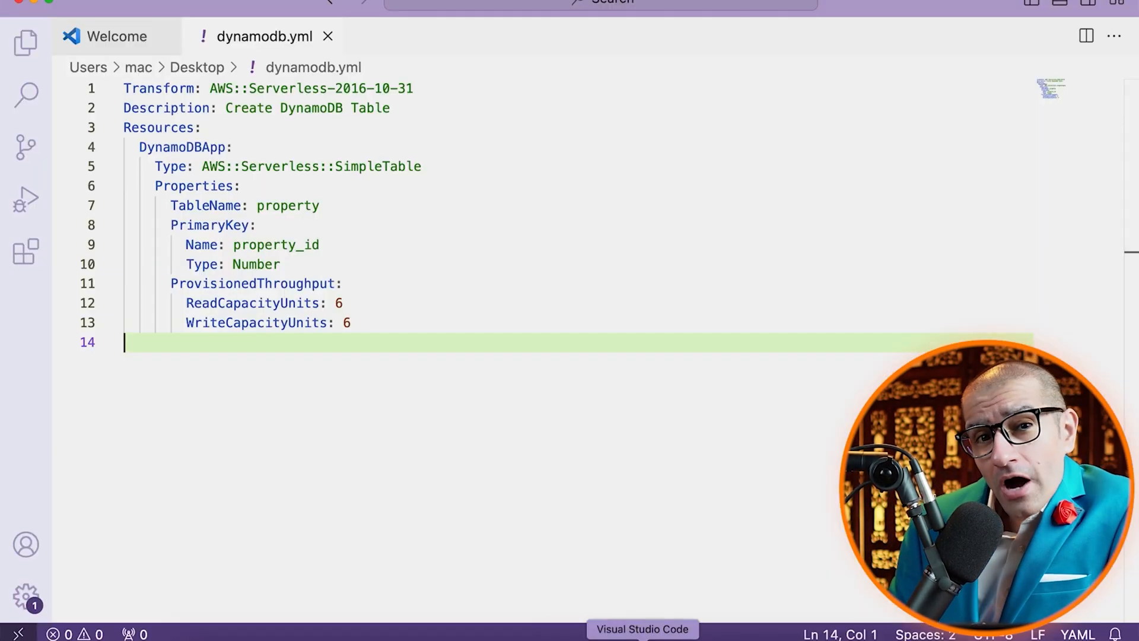
Step: Select the whole SAM template in VS Code to copy it into Cloud9's dynamodb.yml
key("cmd+a")
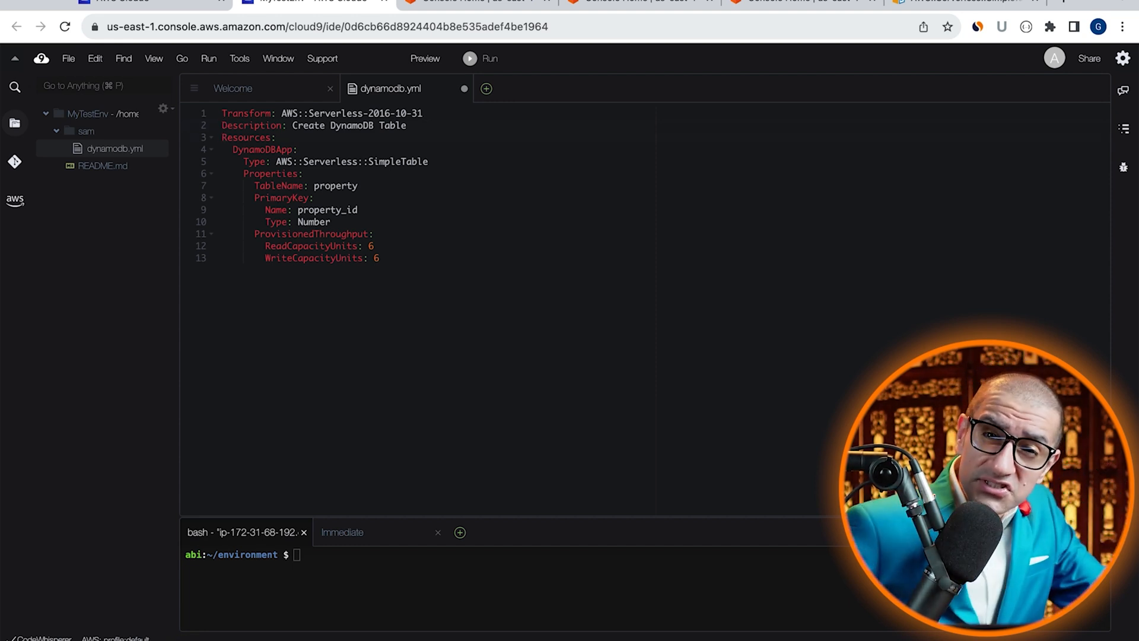
left_click(222, 149)
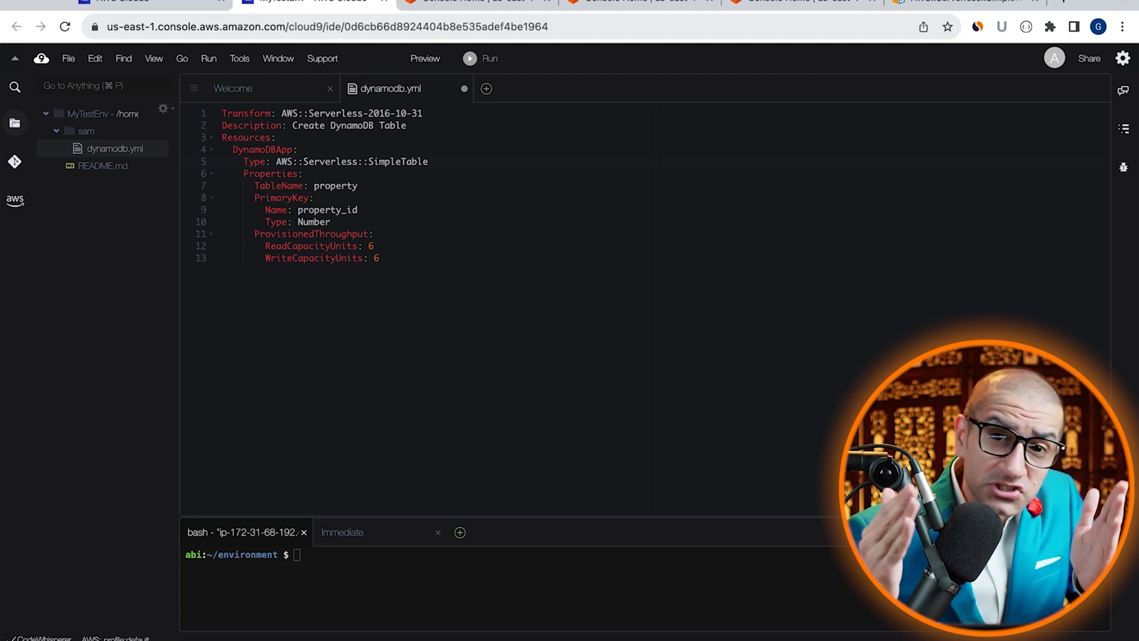
left_click(223, 161)
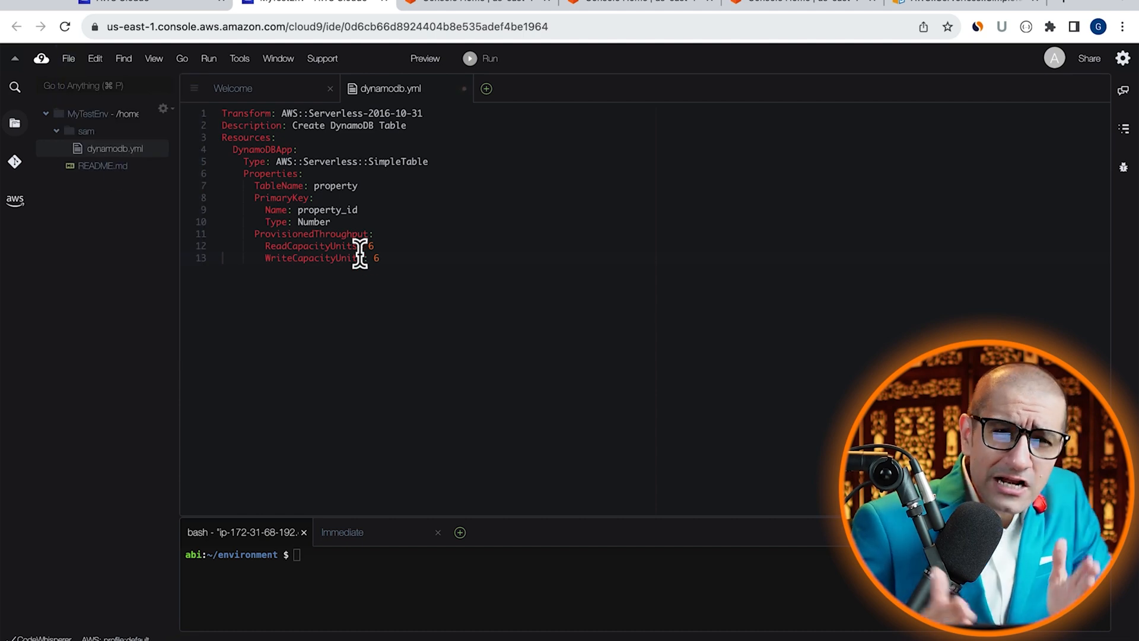
left_click(966, 2)
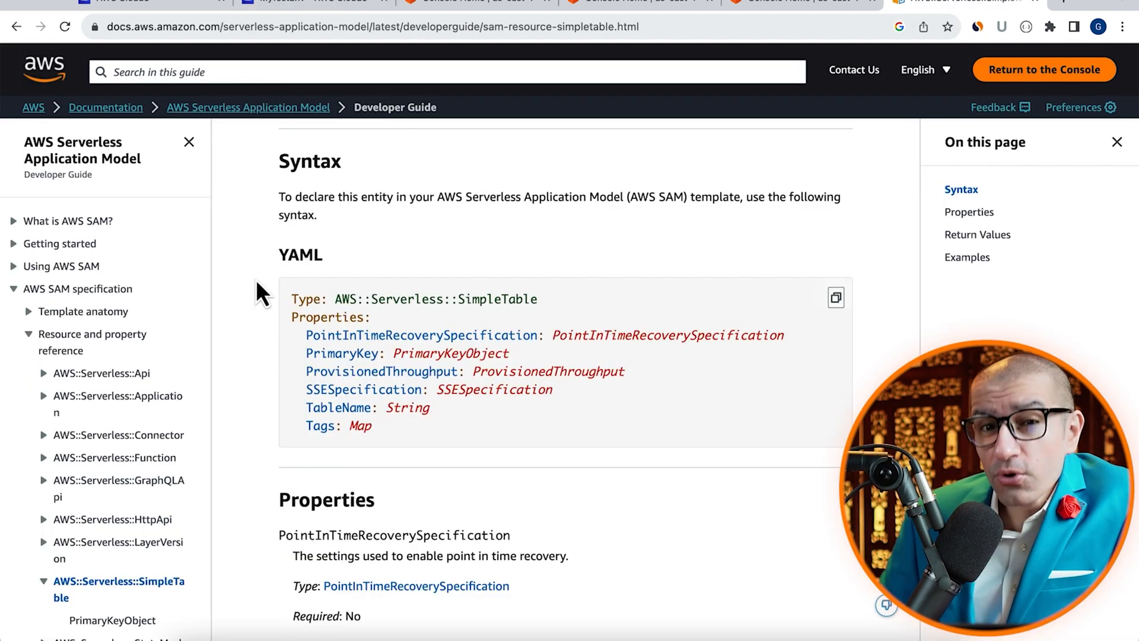
Step: Scroll the SimpleTable docs page through the Tags and Return Values sections
scroll("down", 3)
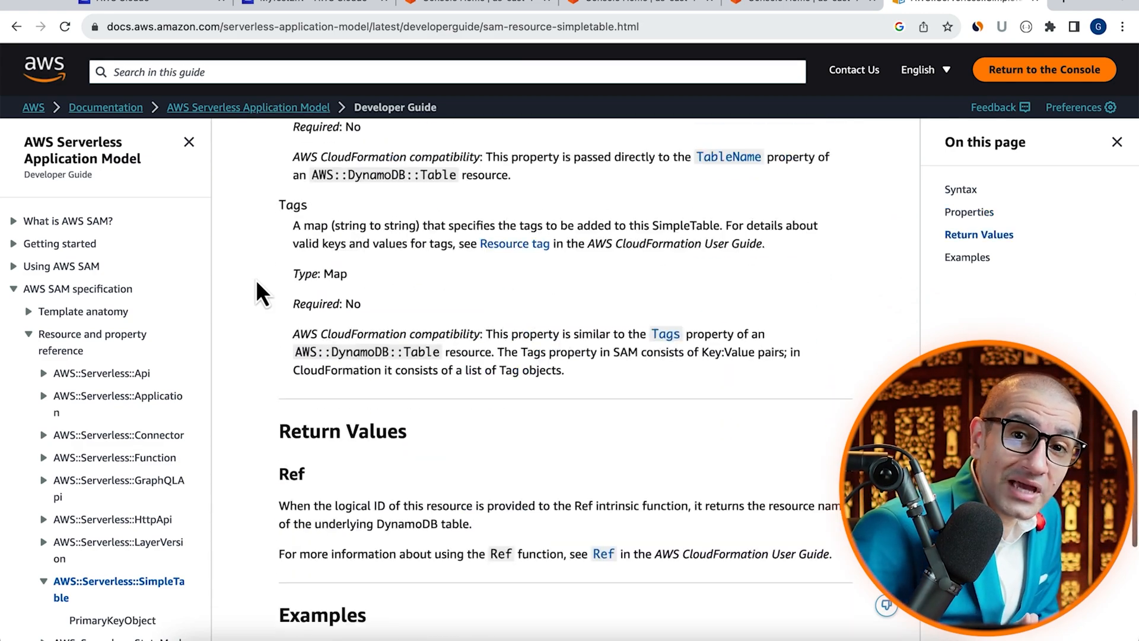
scroll("down", 3)
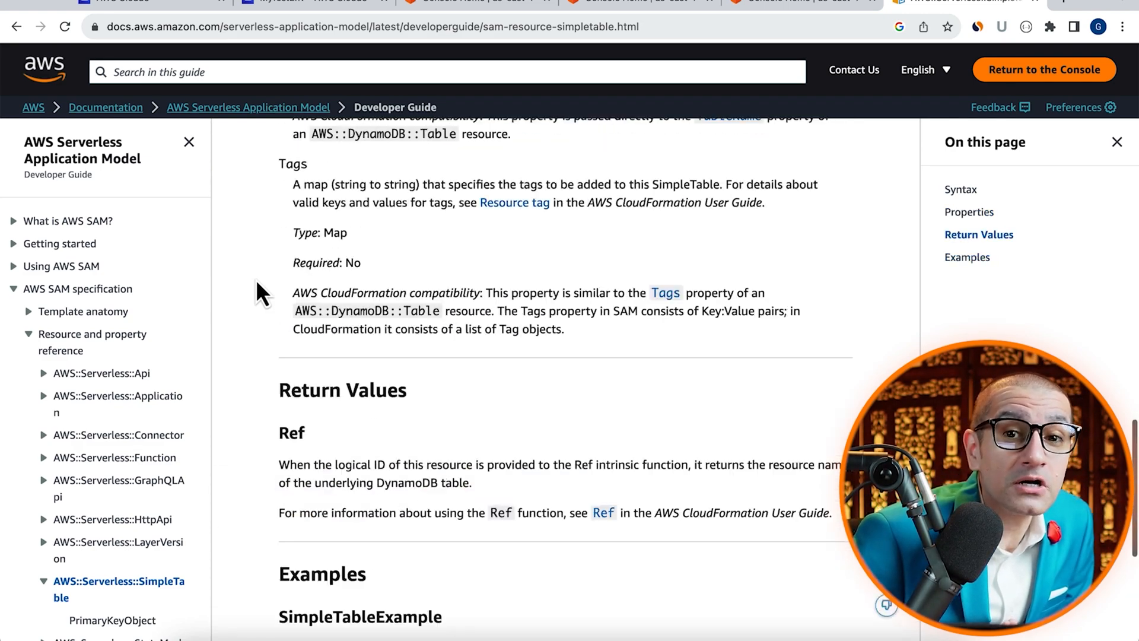
scroll("up", 3)
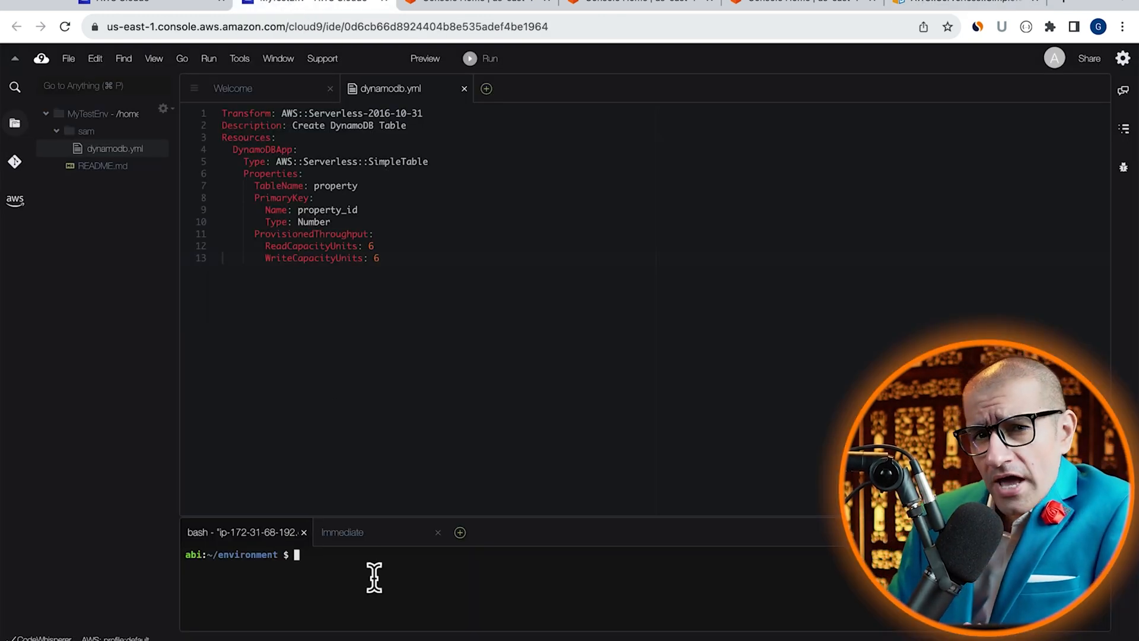
Step: From the sam folder, run sam validate -t dynamodb.yml to confirm the template is valid
type("cd sam")
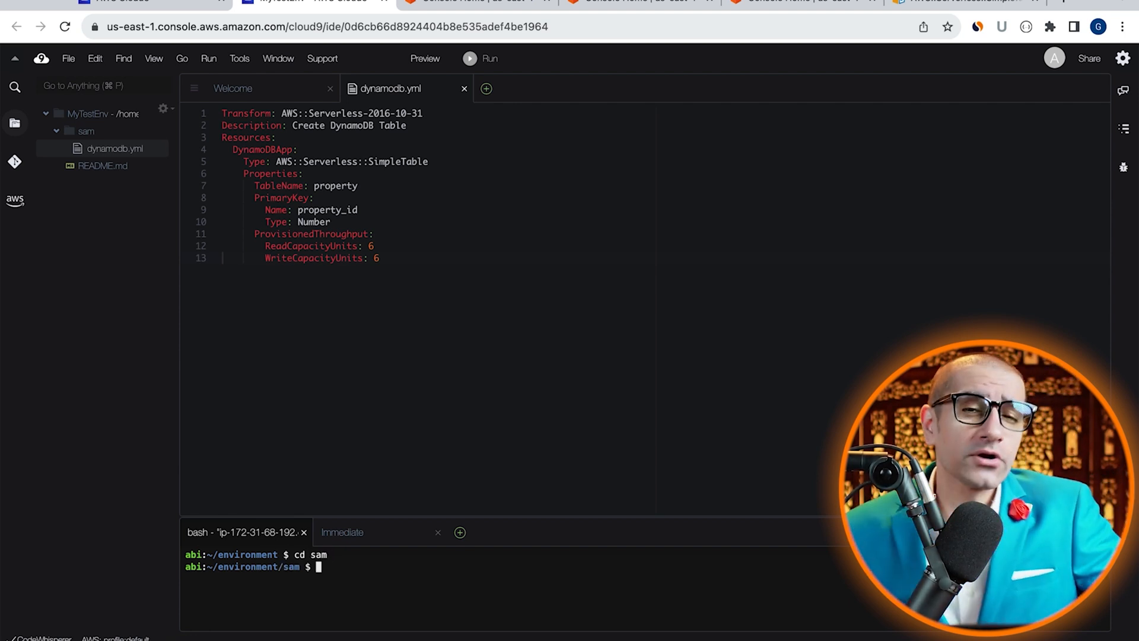
type("sam")
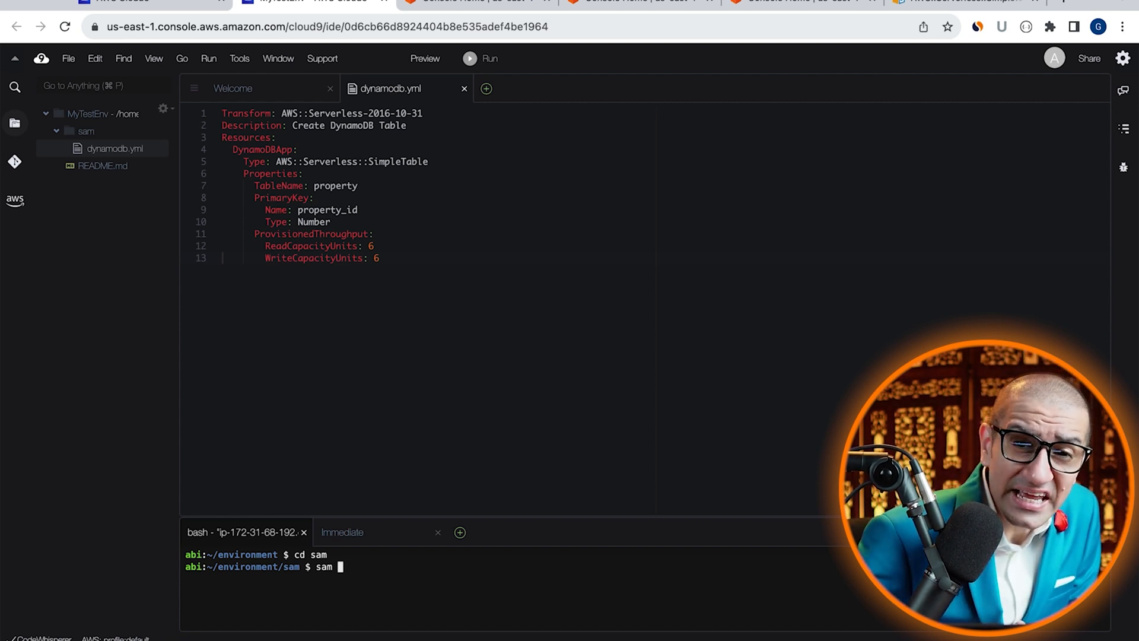
type("validate")
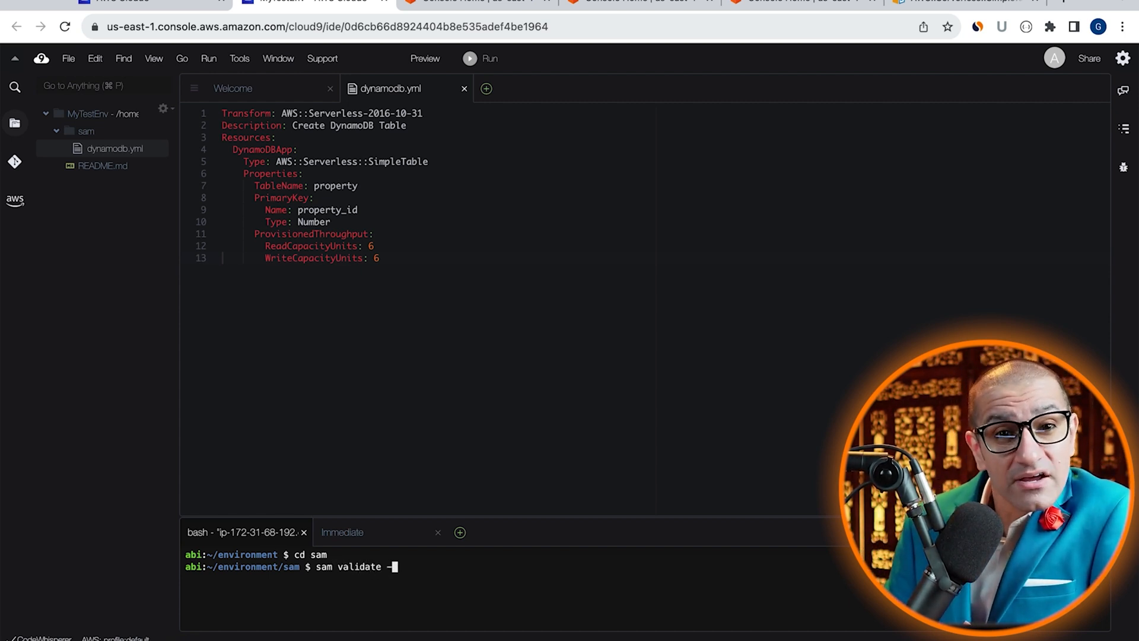
type("-t")
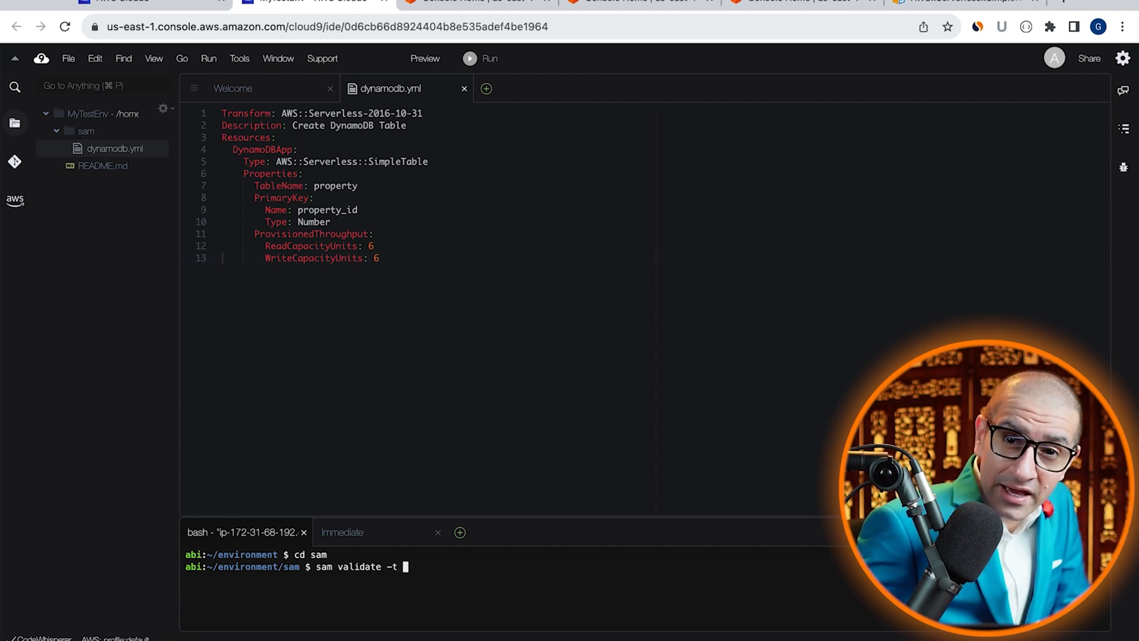
type("dyn")
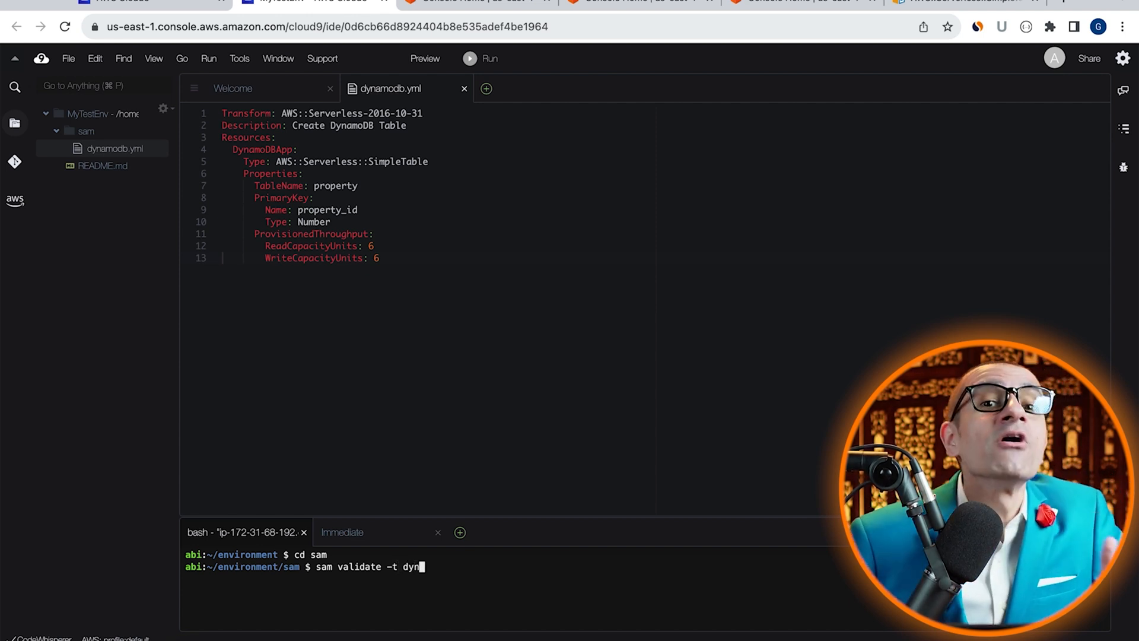
type("amodb.yml")
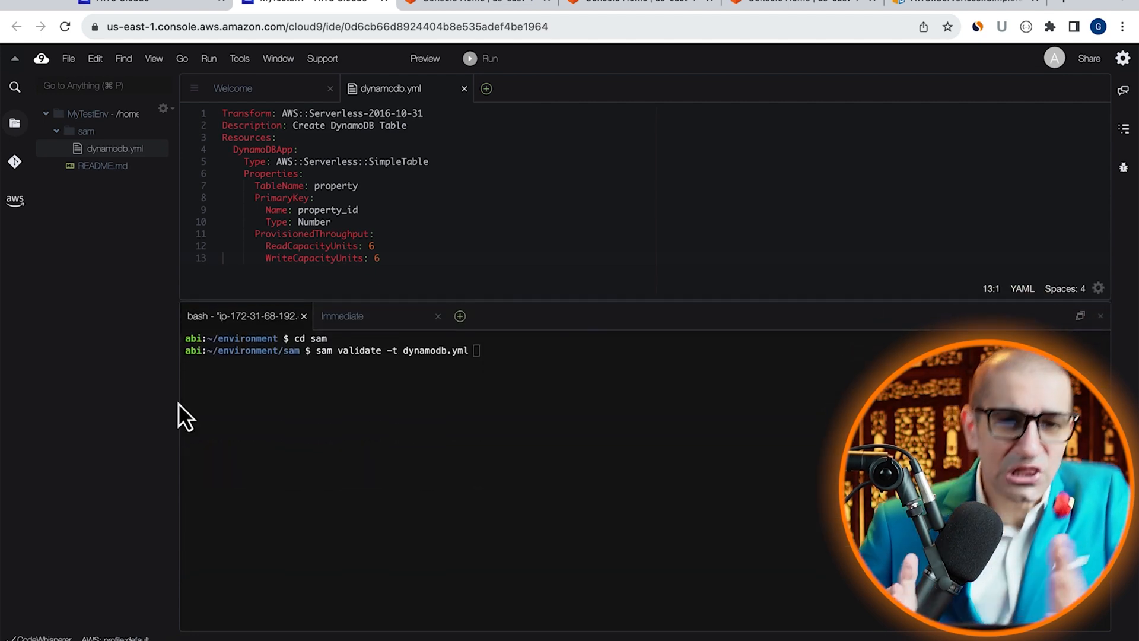
key("Enter")
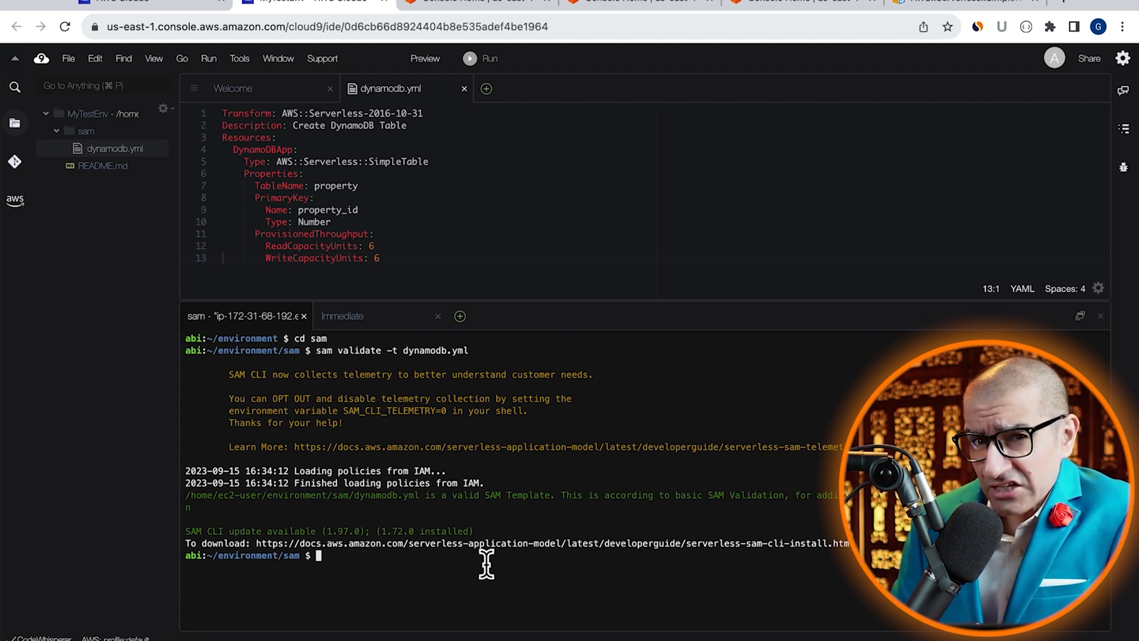
Step: Show usage help for the sam package command
type("sam pa")
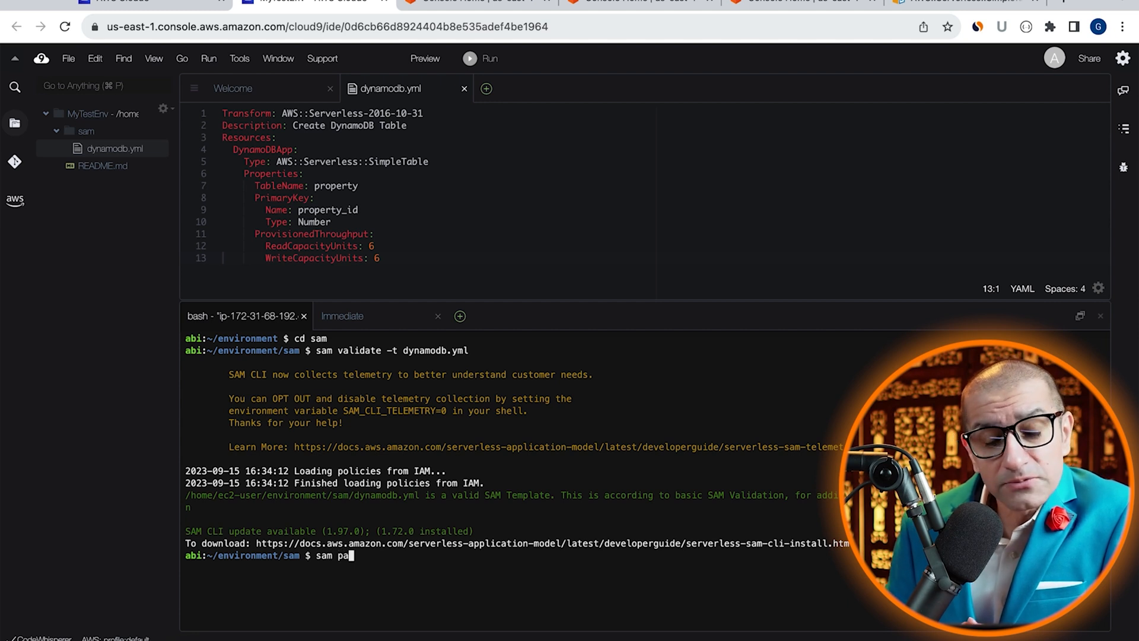
type("ckage")
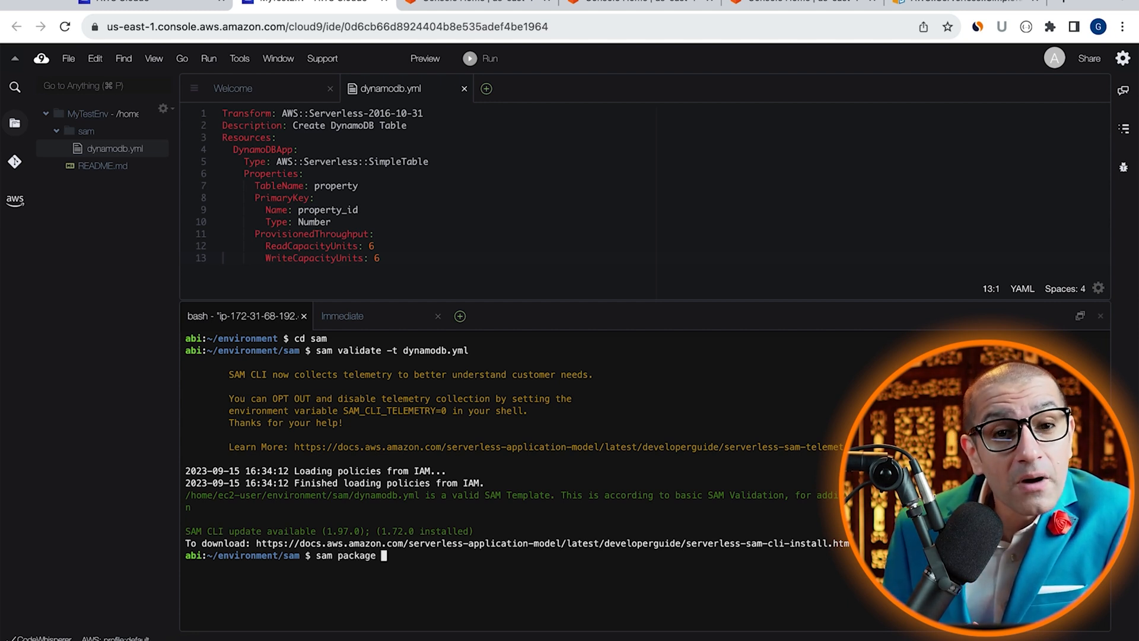
type("--help")
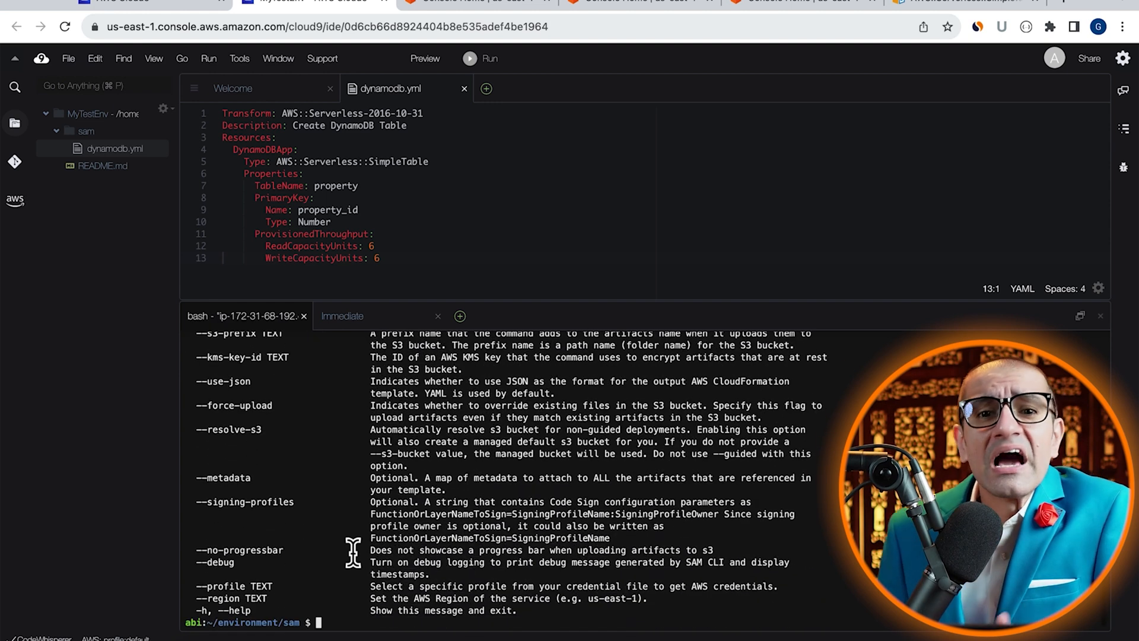
Step: Package dynamodb.yml into the output template dynamodb-packaged.yml with sam package
type("sam validate -t dynamodb.yml")
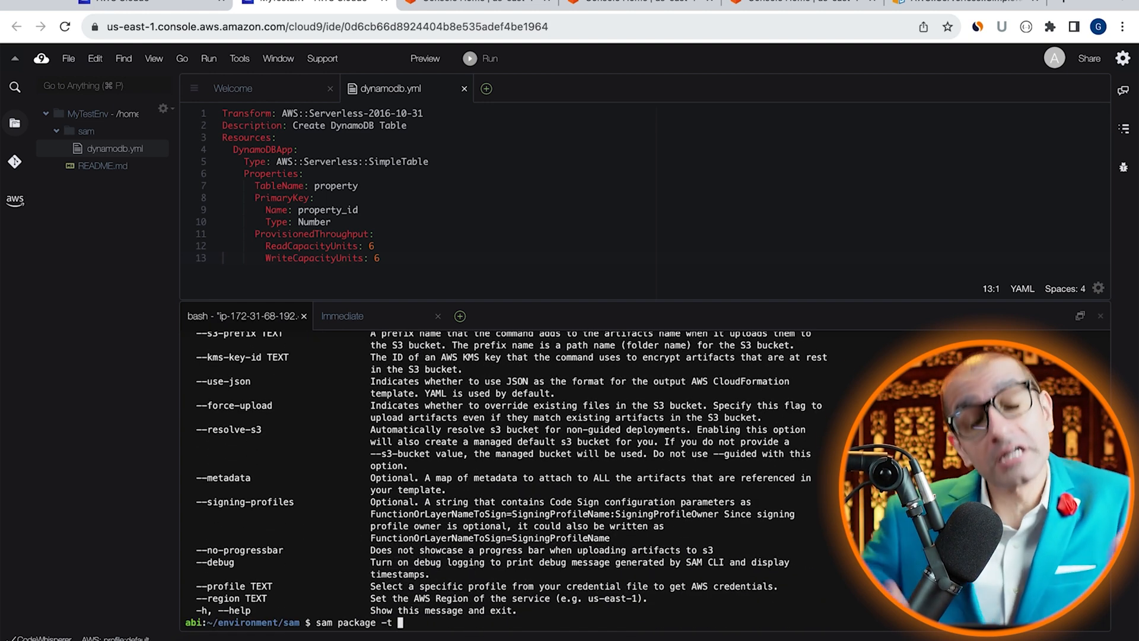
type("dynamodb.yml --output-template-file")
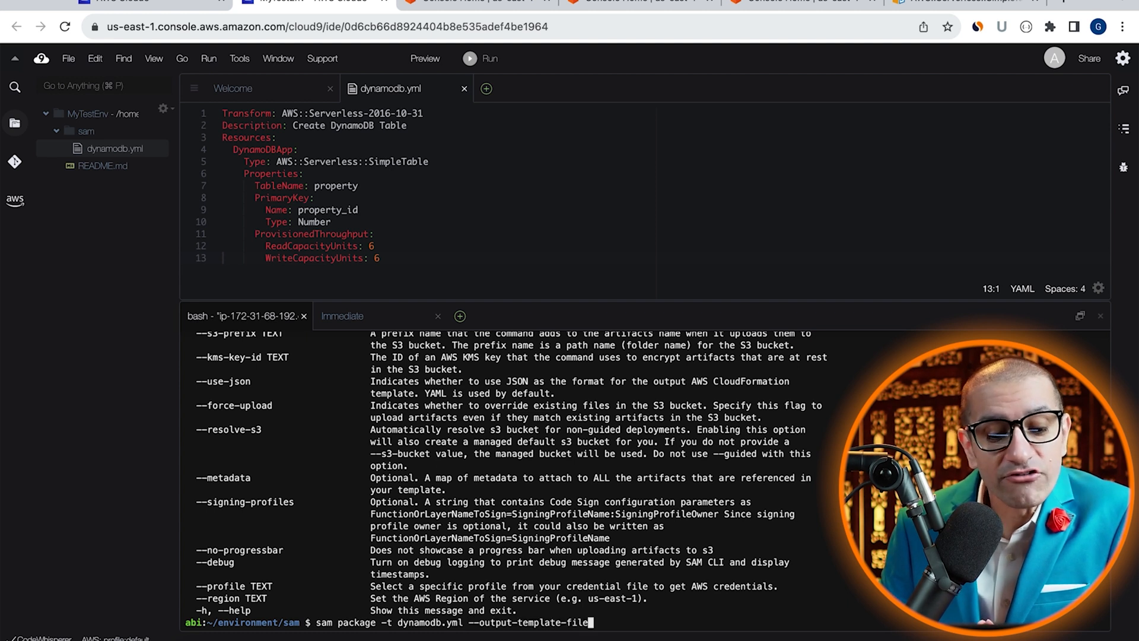
type("dynamodb-packaged.yml")
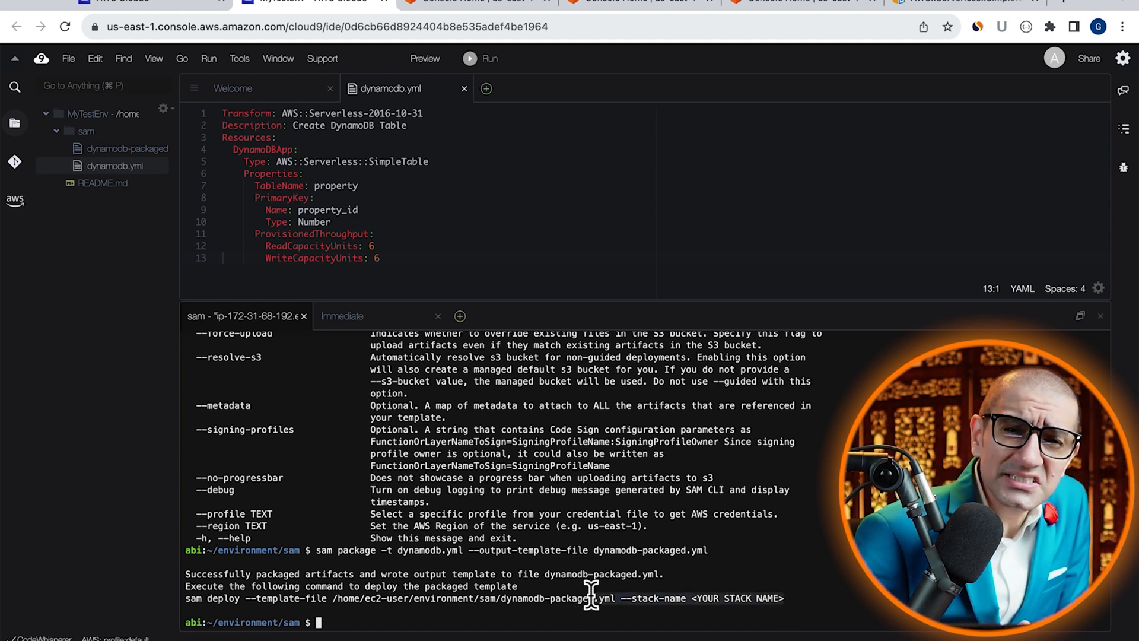
Step: Enter the sam deploy command for dynamodb-packaged.yml with stack name MyDynamoDBStack
type("sam deploy --template-file /home/ec2-user/environment/sam/dynamodb-packaged.yml --stack-name <YOUR STACK NAME>")
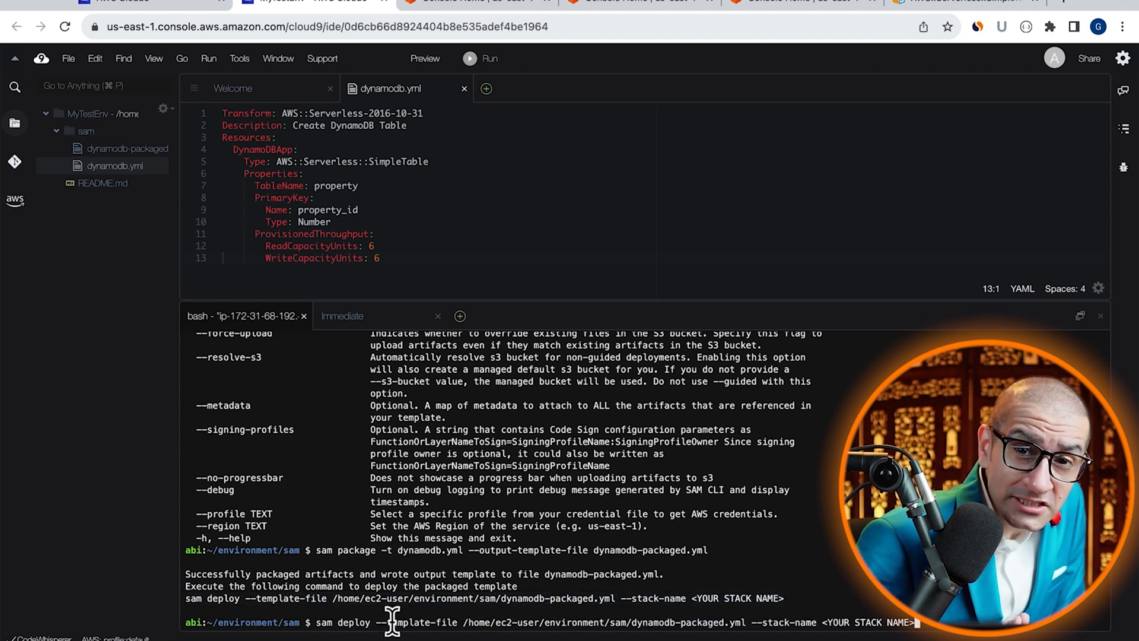
type("MyDyn")
type("cloudfo")
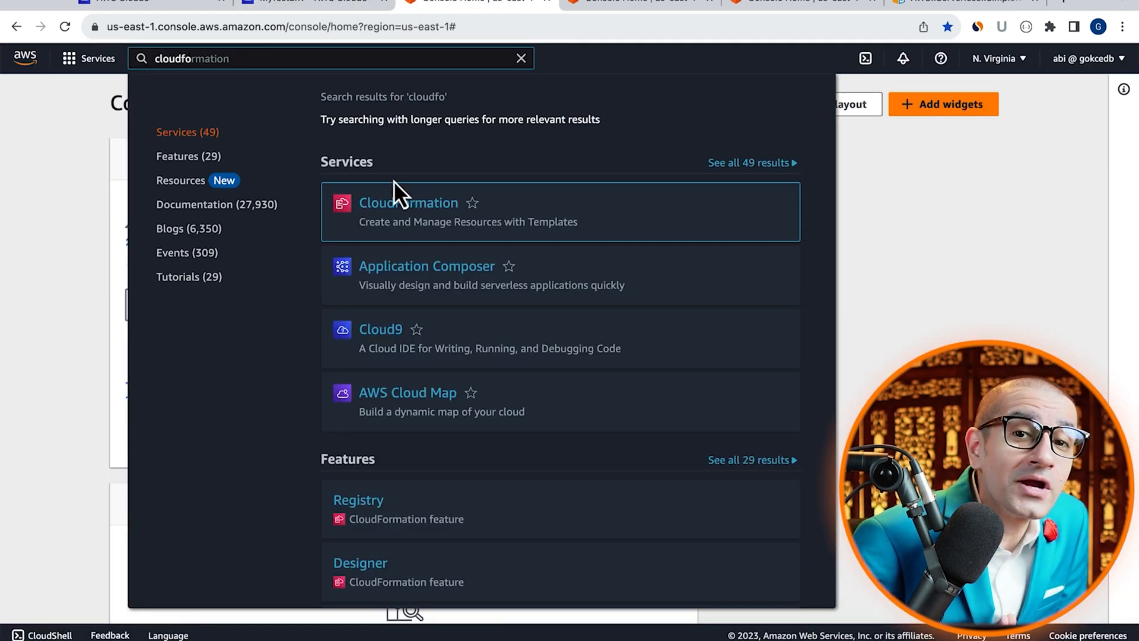
Step: Open the CloudFormation service from the console search results
left_click(407, 203)
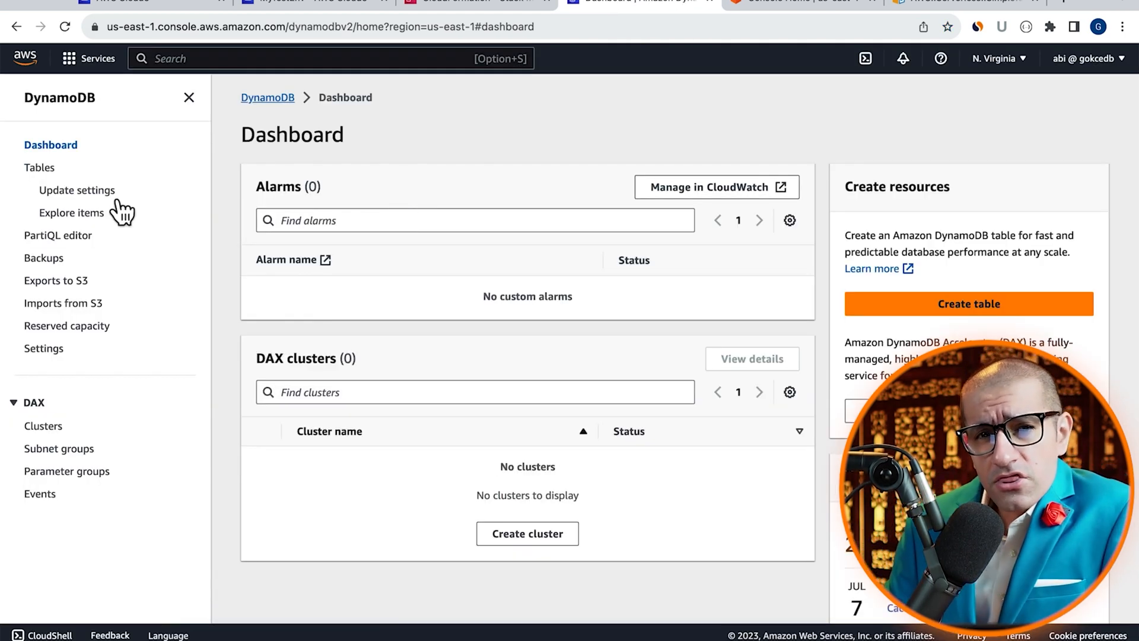
Step: List the DynamoDB tables to see the property table Active with key property_id
left_click(41, 167)
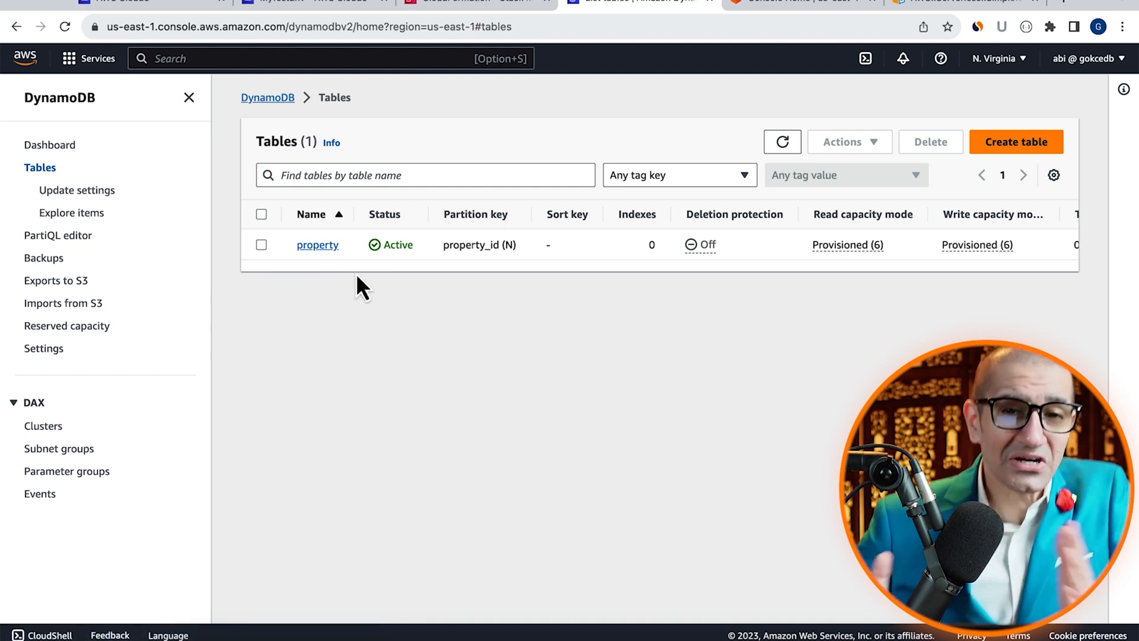
mouse_move(490, 285)
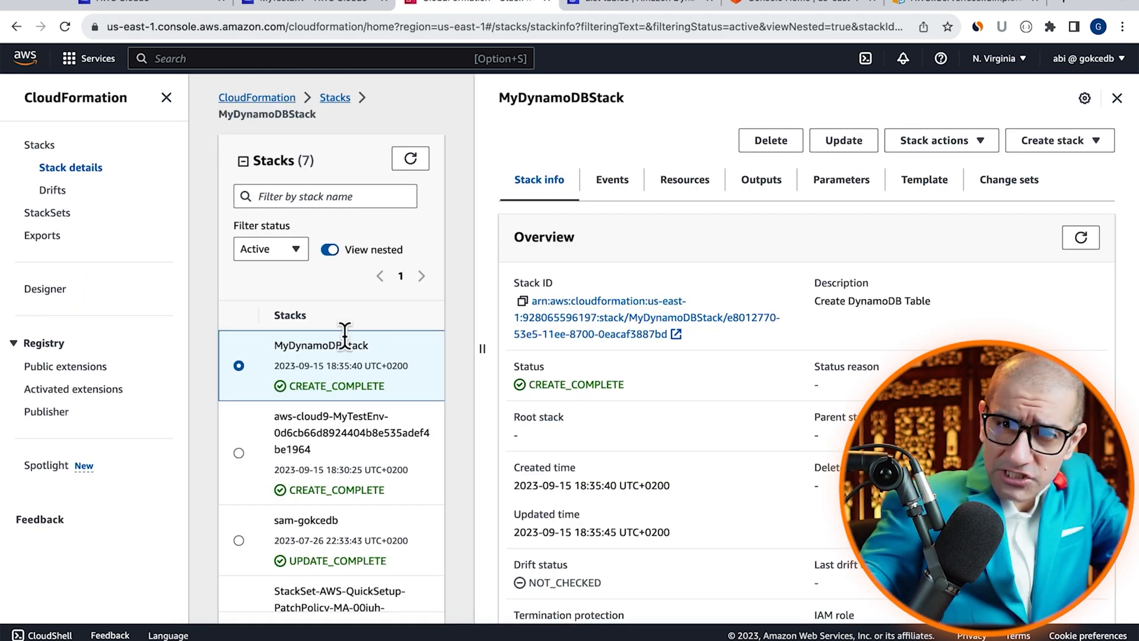
Step: Delete the MyDynamoDBStack stack and confirm, leaving it in DELETE_IN_PROGRESS
left_click(771, 140)
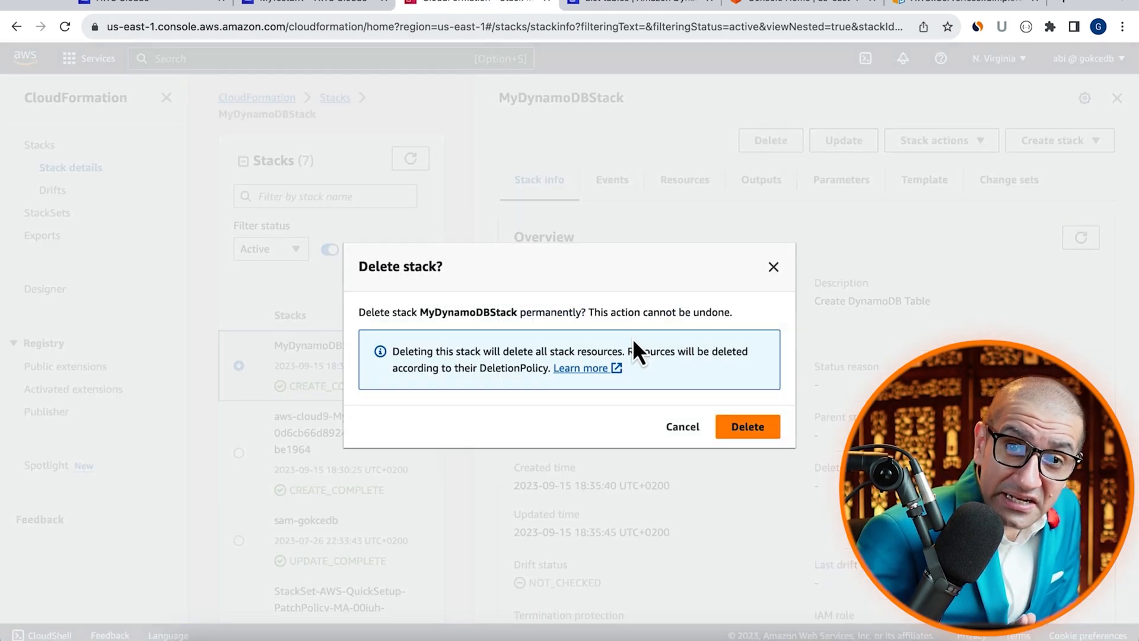
left_click(746, 426)
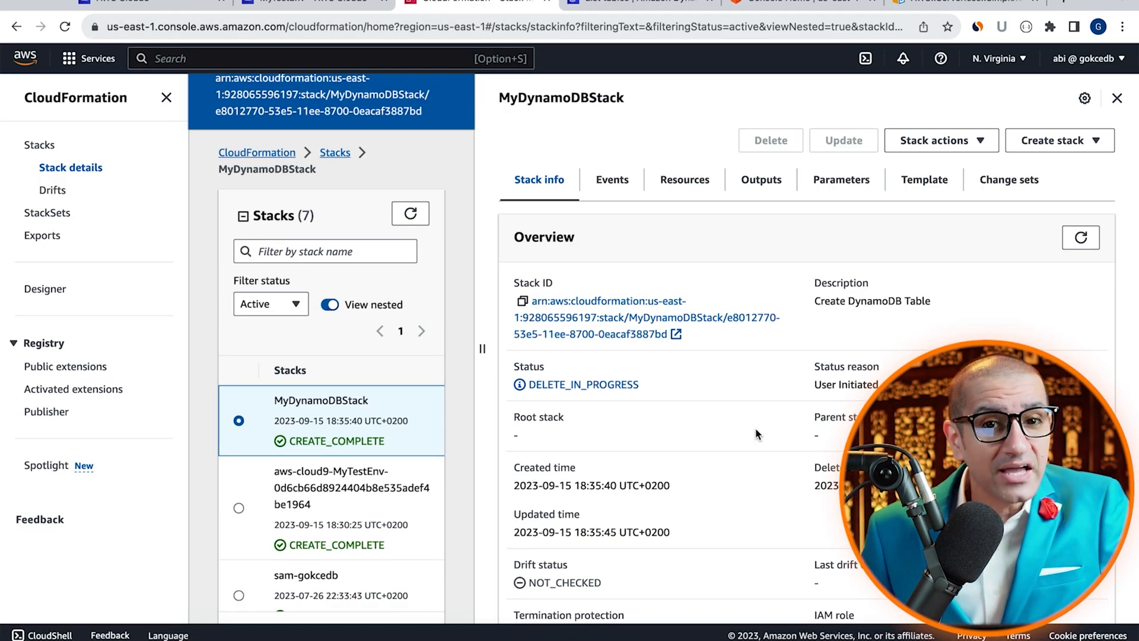